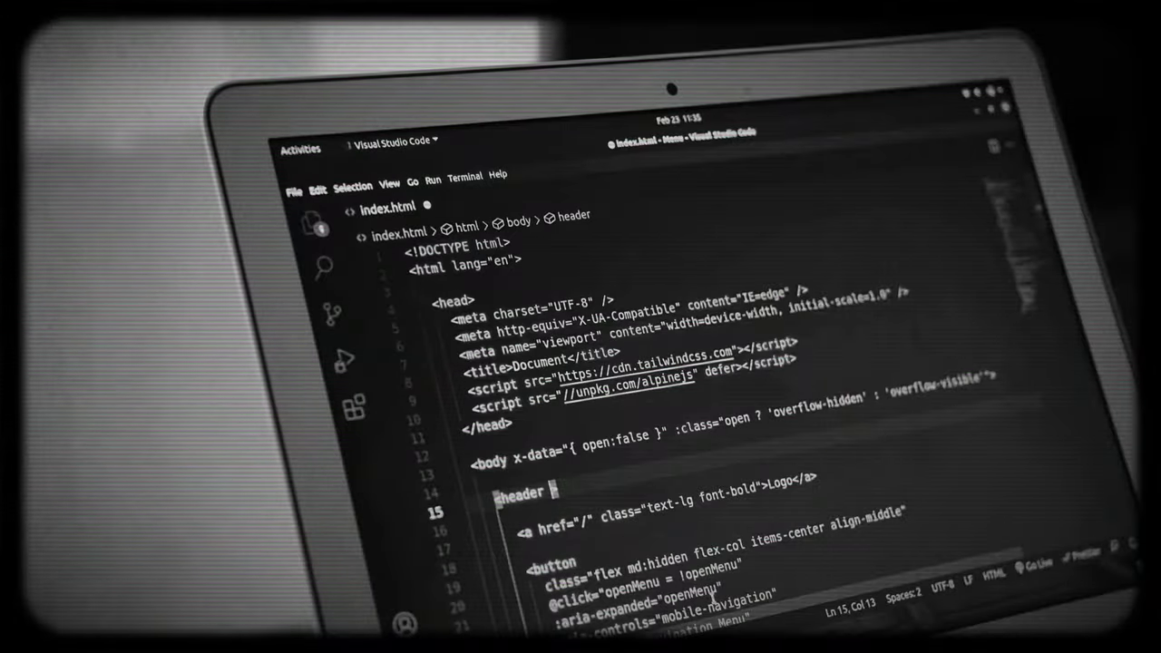
type("class=\"fle\"")
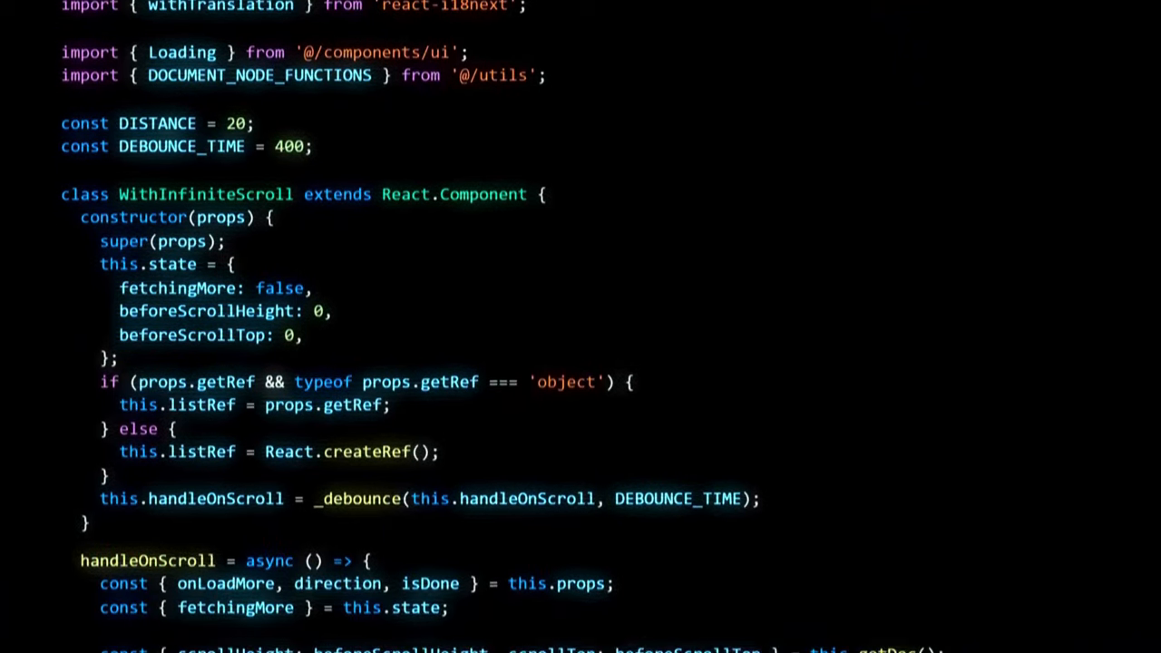
scroll("down", 3)
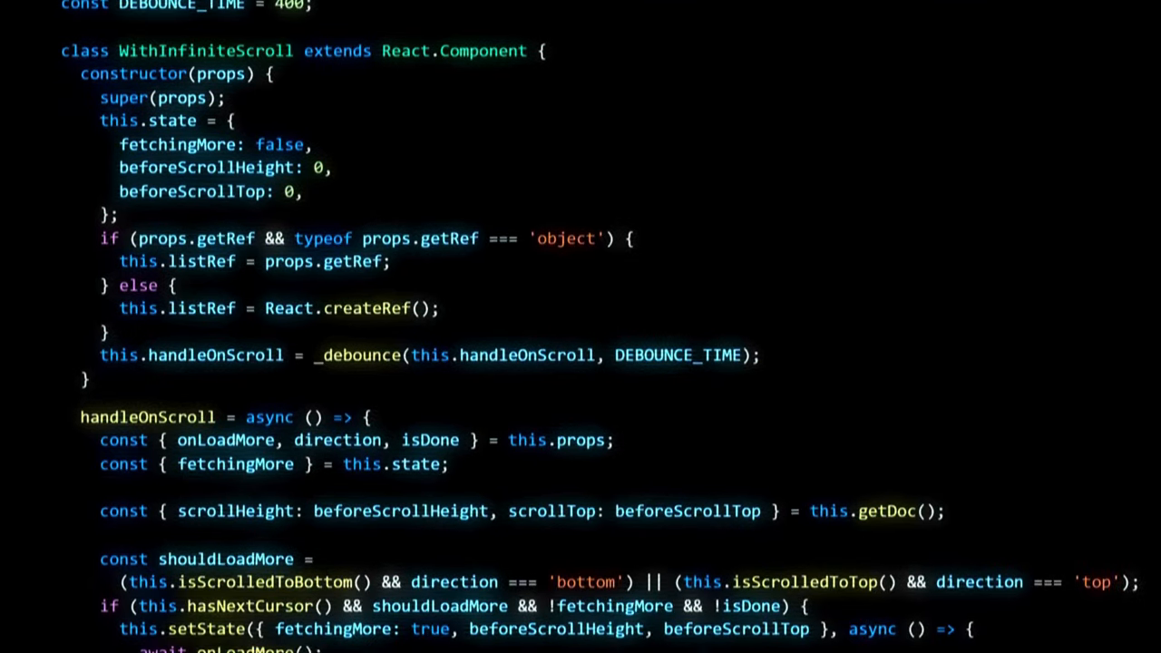
scroll("down", 3)
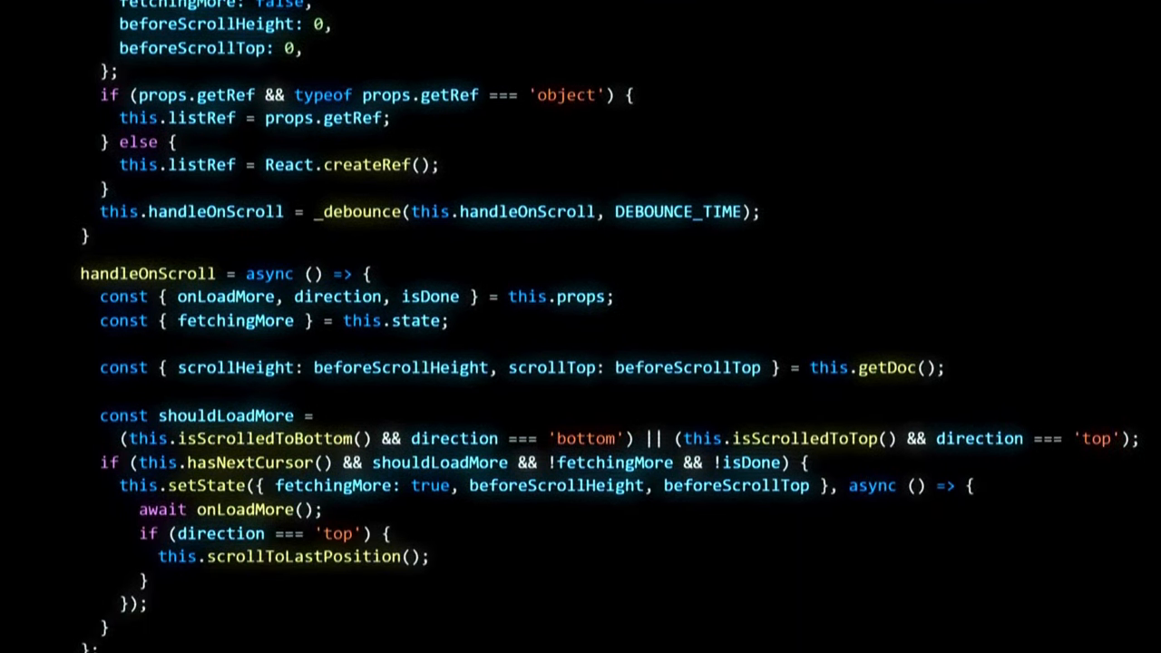
scroll("down", 3)
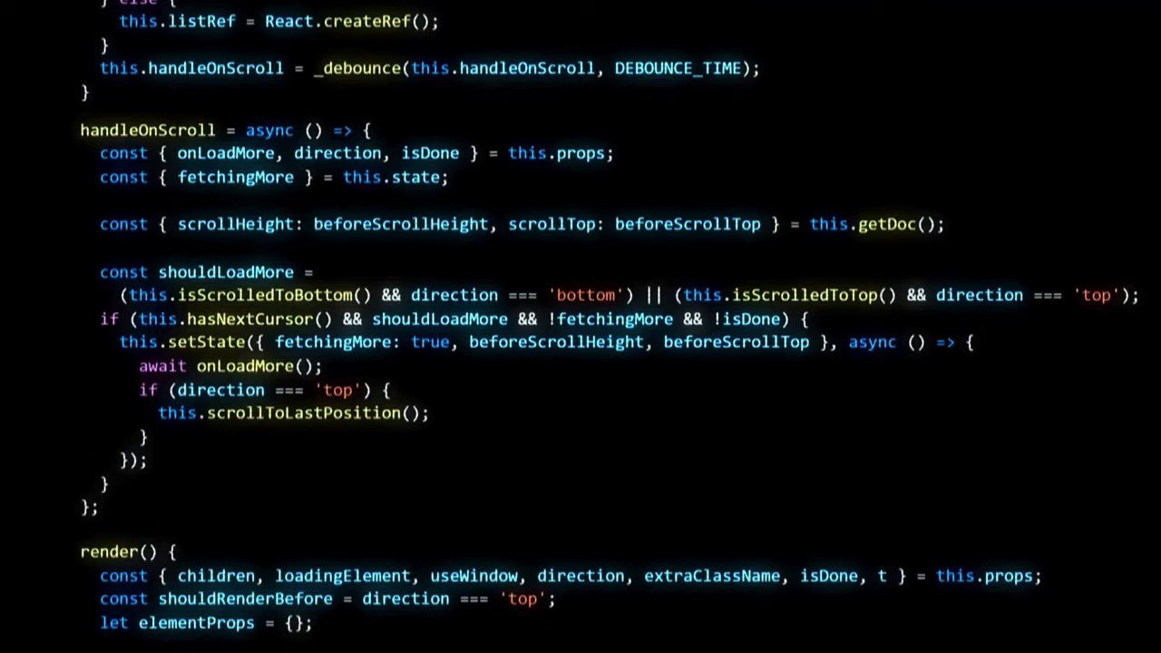